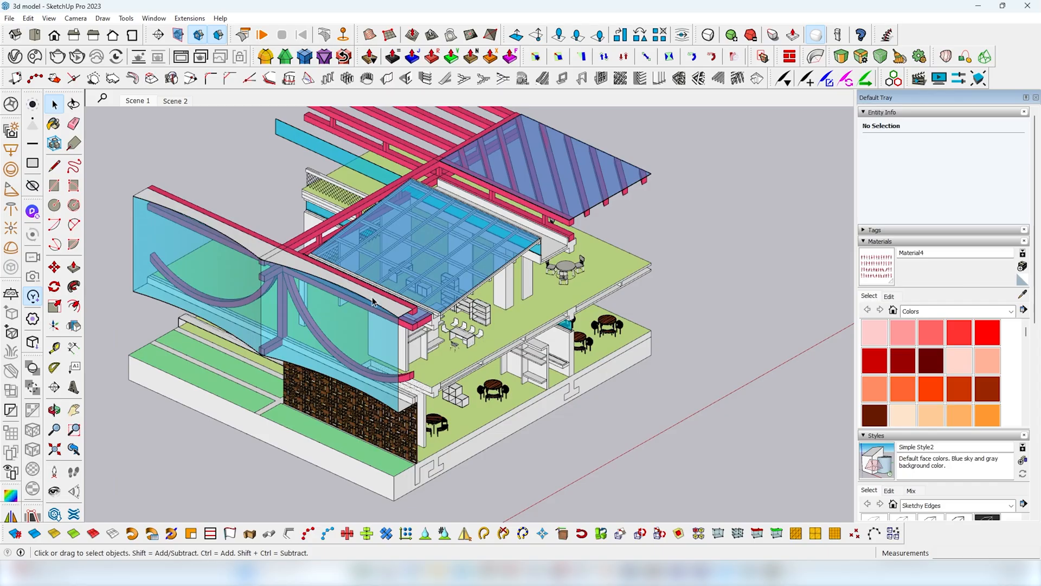
Open the Cut Isometric_Asset Bundle page on Studio TakeShape and enter 0 as the fair price.
drag(372, 299, 326, 252)
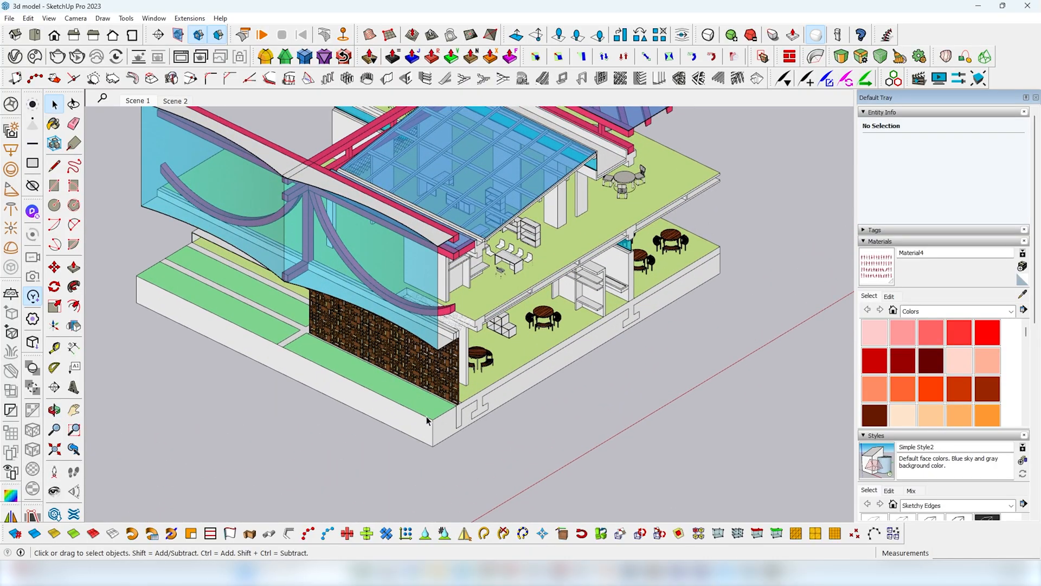
click(425, 420)
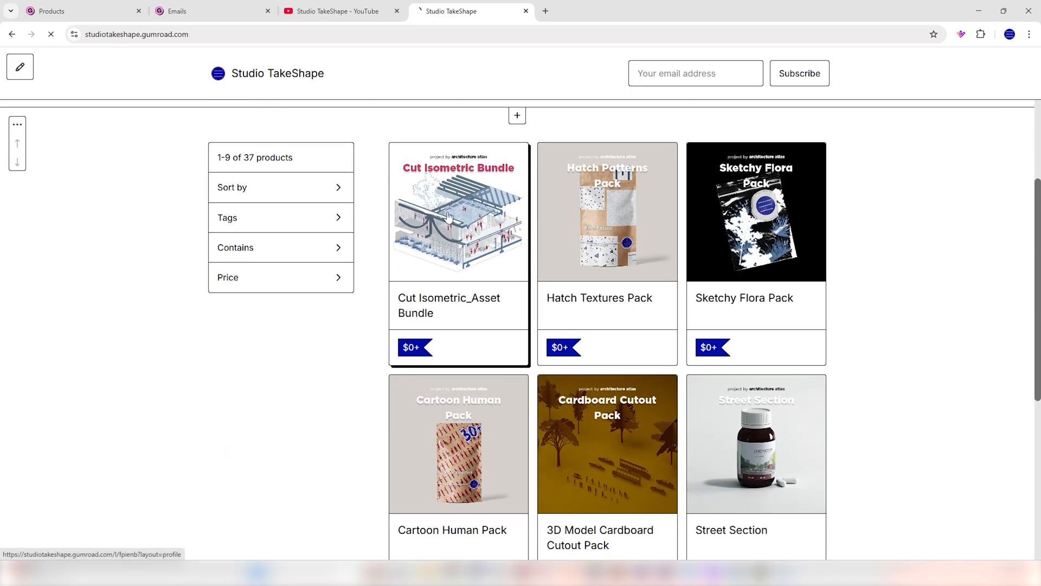
click(457, 211)
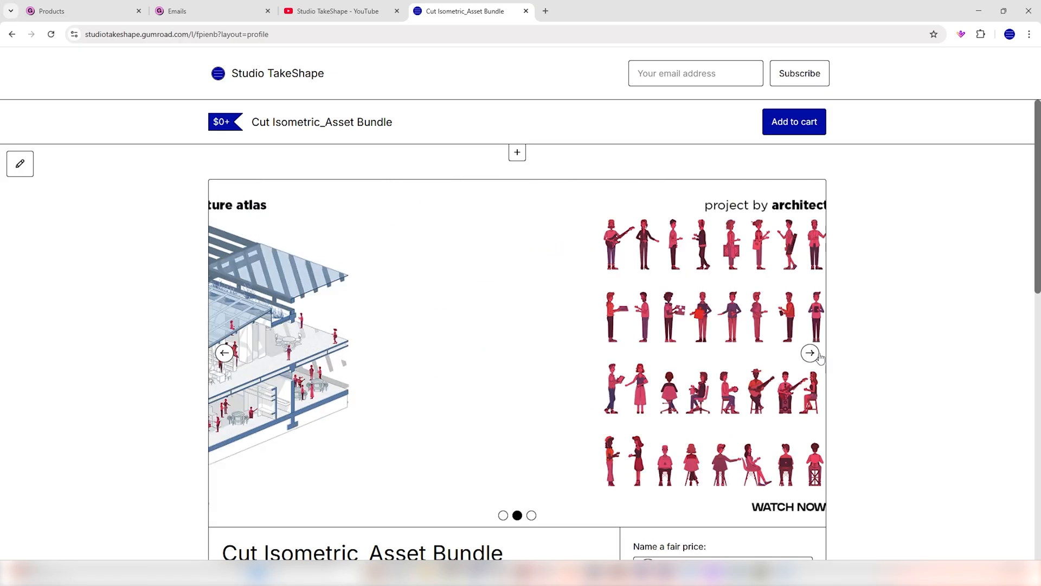
scroll(down, 3)
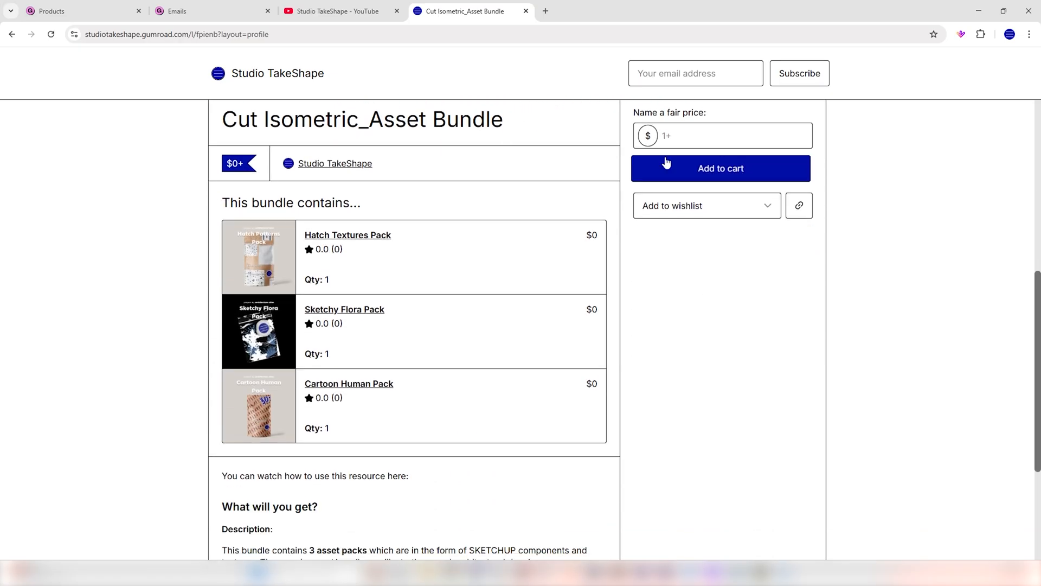
text(0)
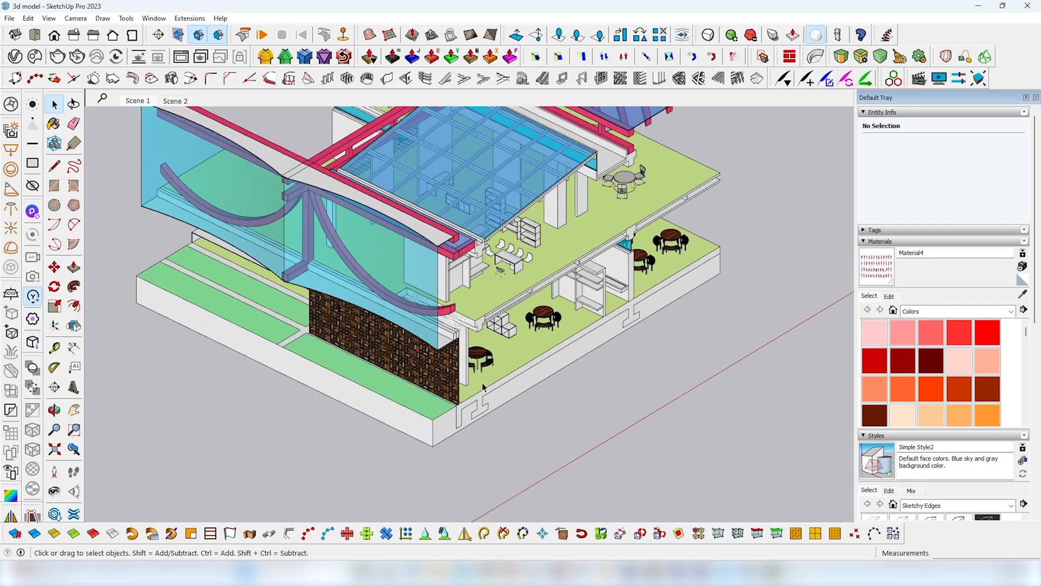
Create a new material textured with the Grass hatch image, then edit Fencing Construction's colour.
click(430, 425)
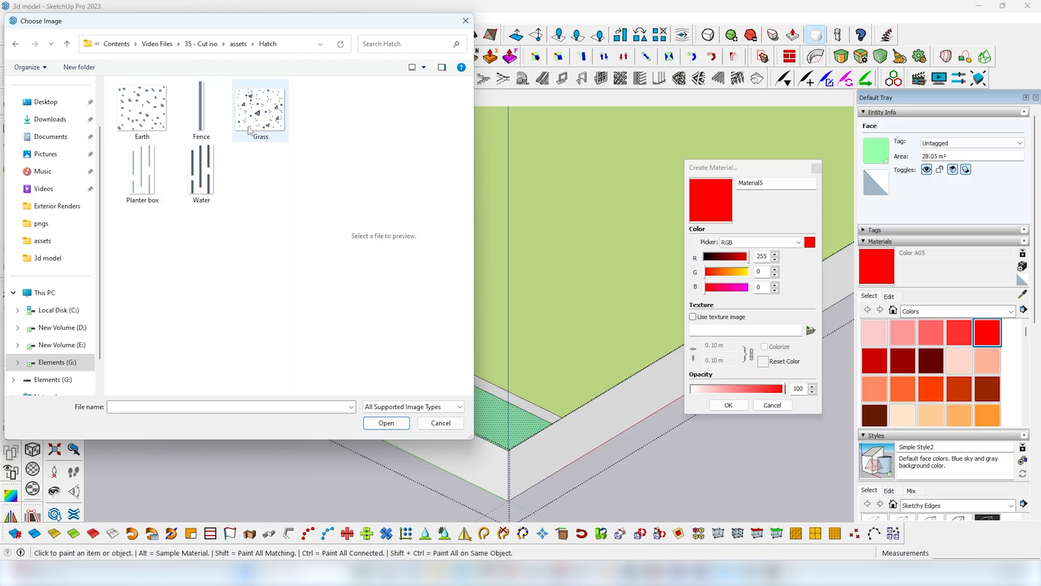
click(260, 109)
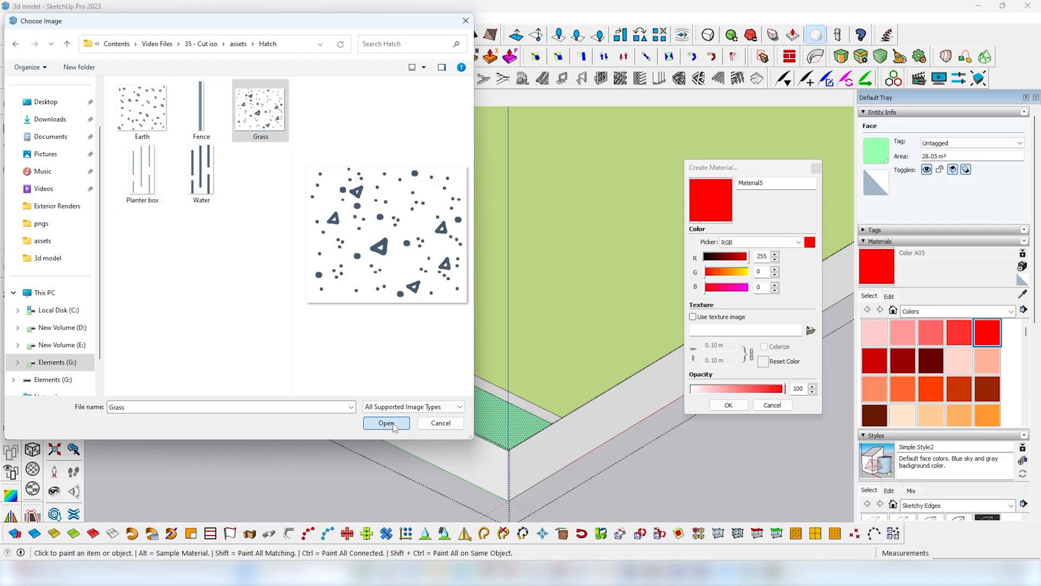
click(385, 423)
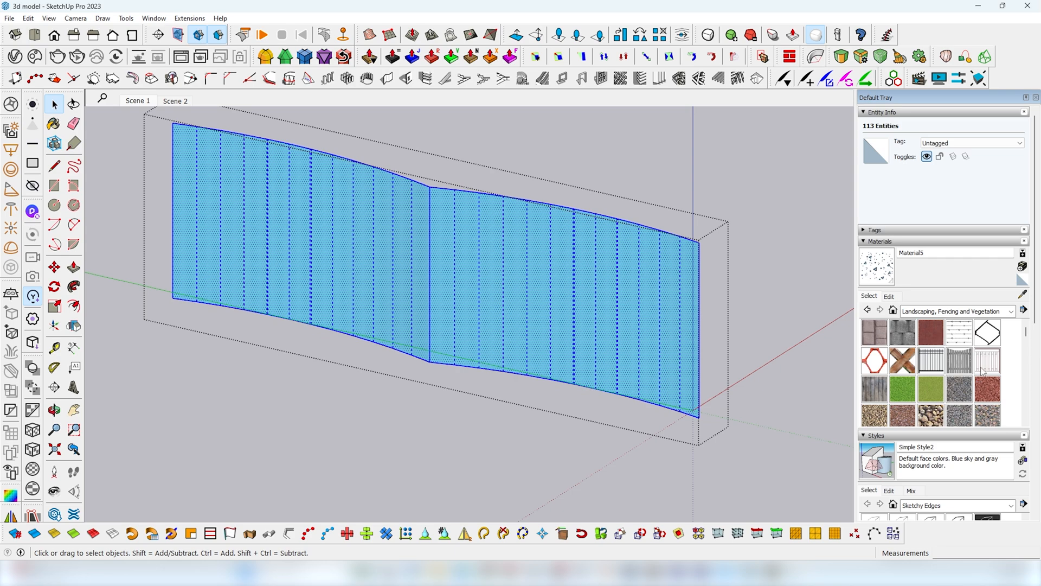
click(874, 360)
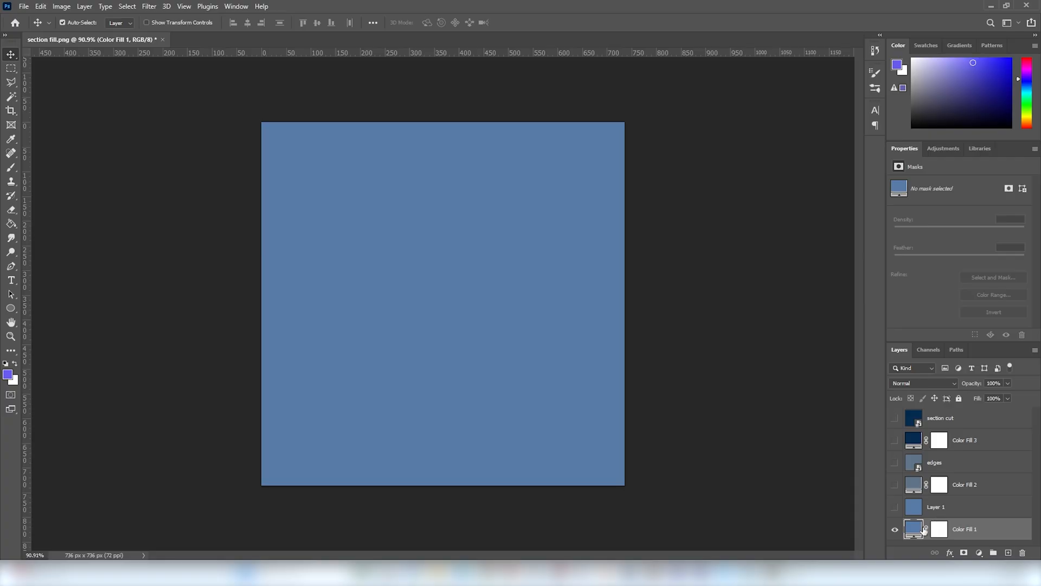
double_click(913, 528)
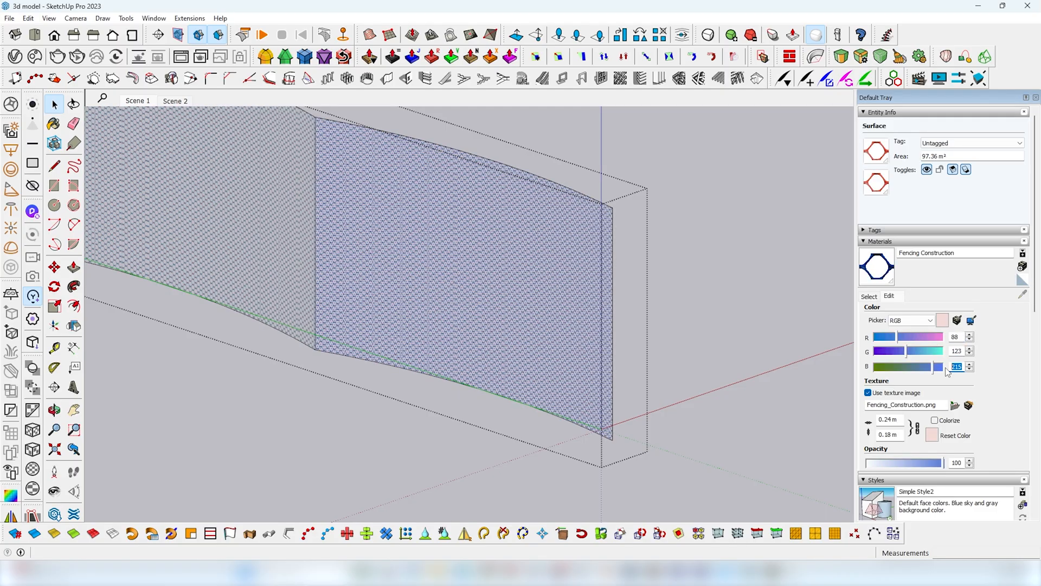
Confirm the blue fencing tint and place Section 3 on a wall face.
click(478, 313)
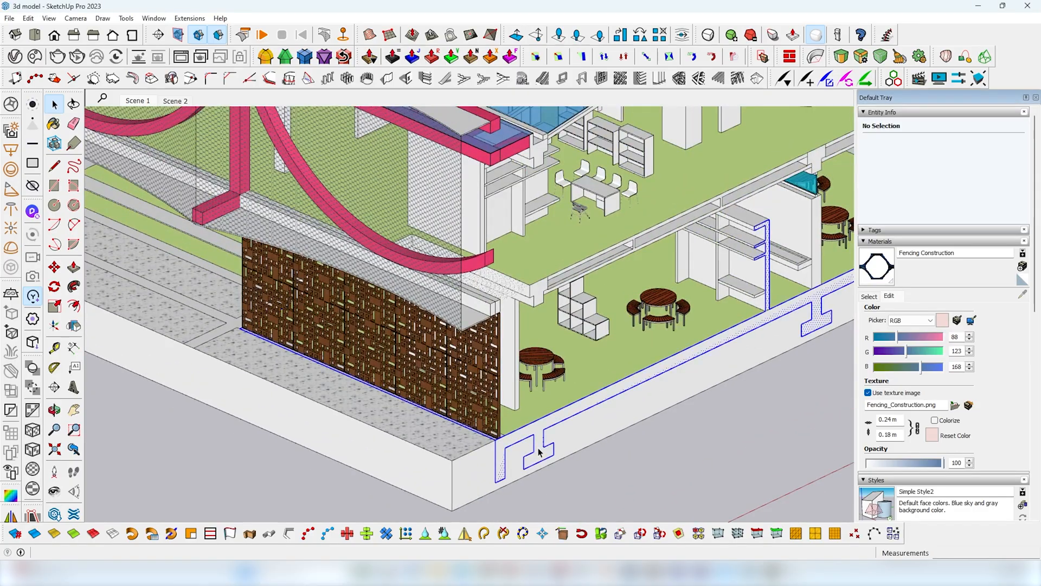
right_click(538, 452)
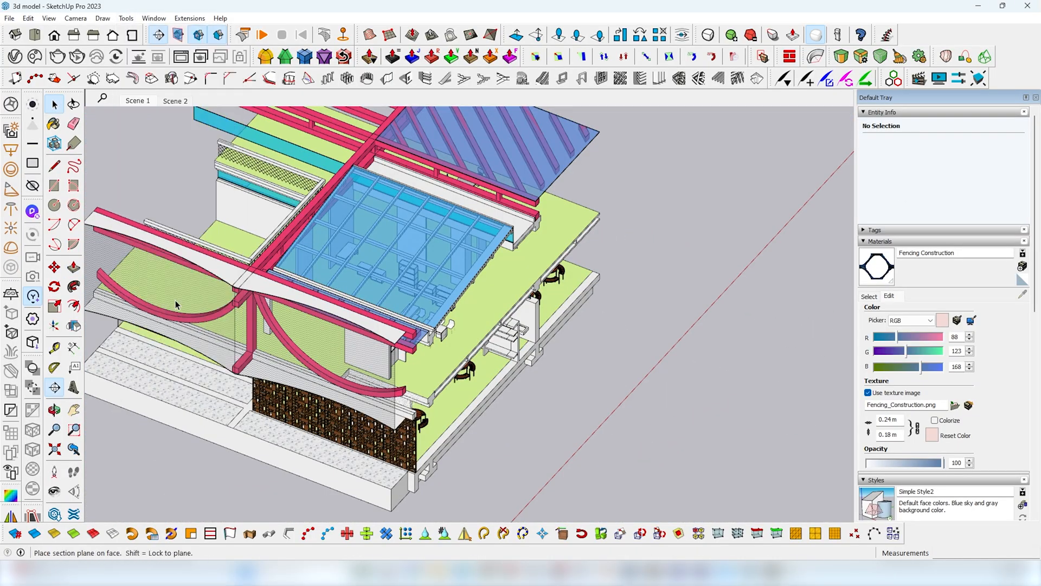
click(176, 305)
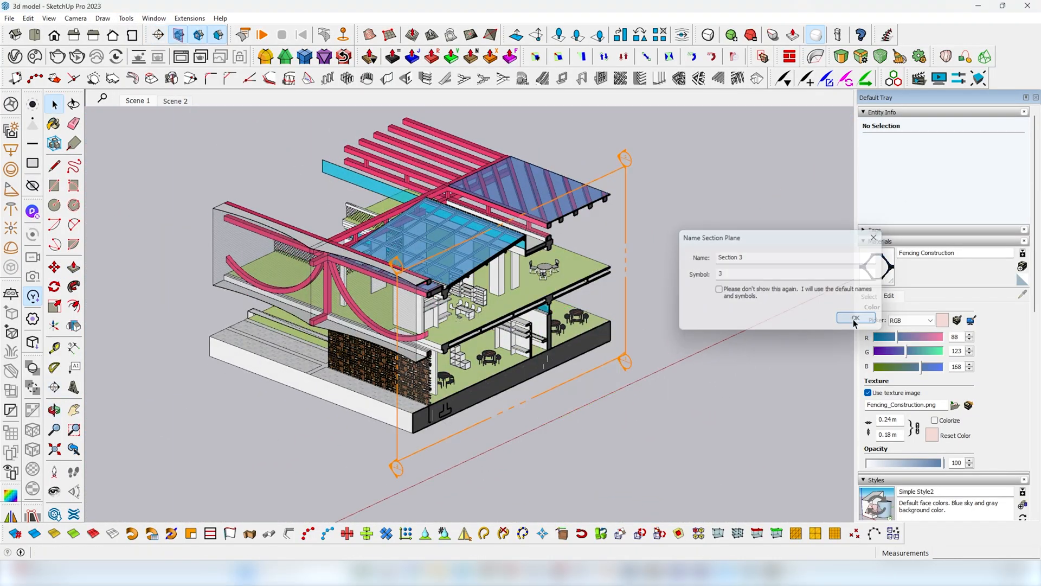
click(855, 319)
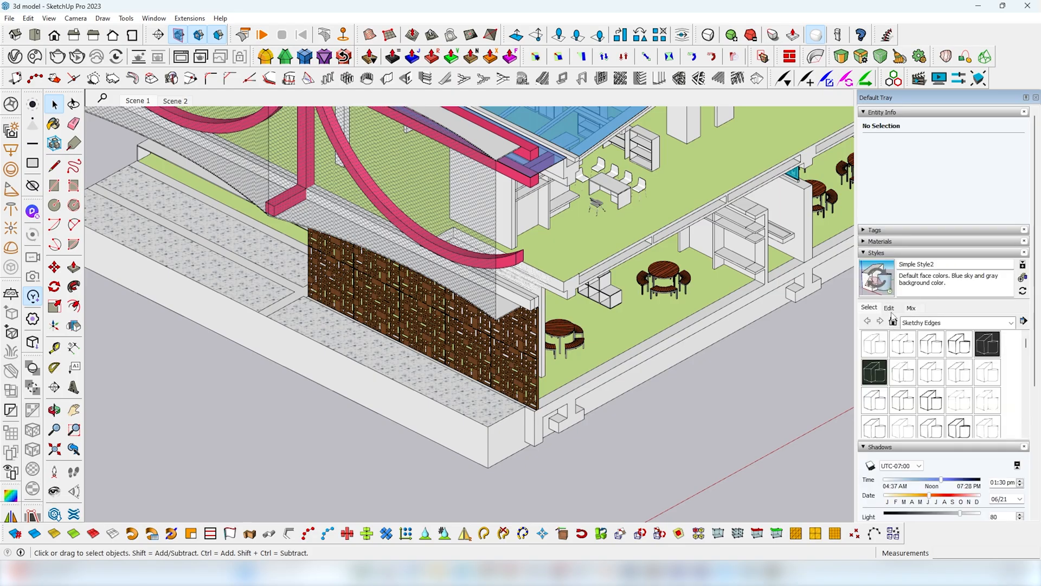
mouse_move(894, 331)
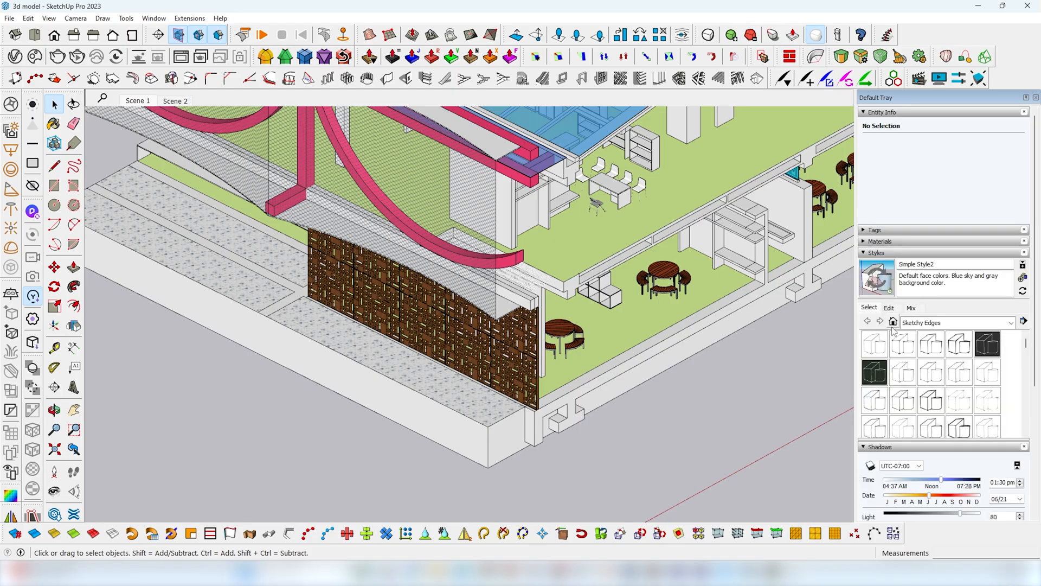
Set the style's edge colour to a custom olive green in the Edge settings.
click(867, 322)
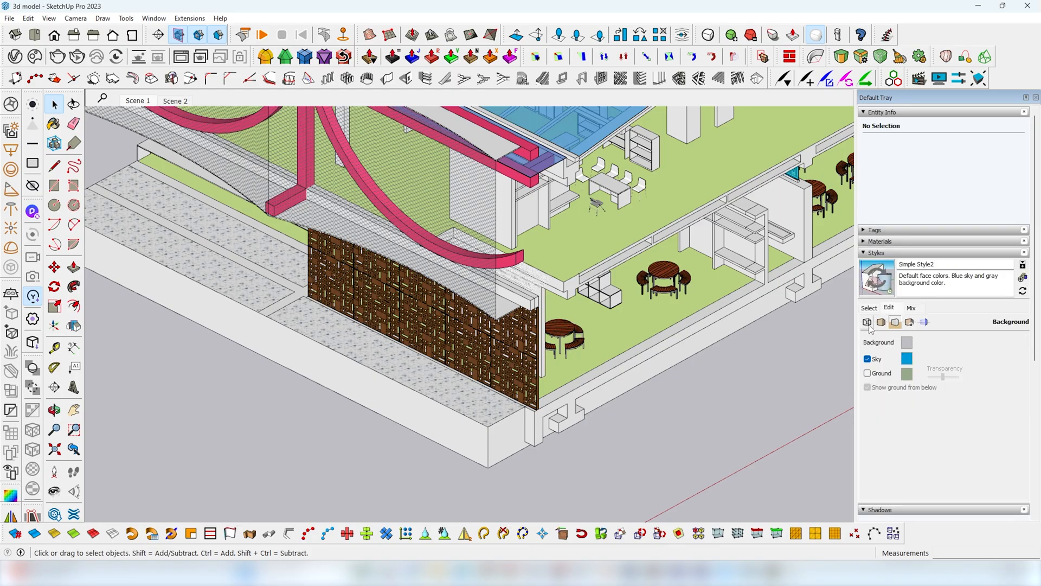
click(866, 323)
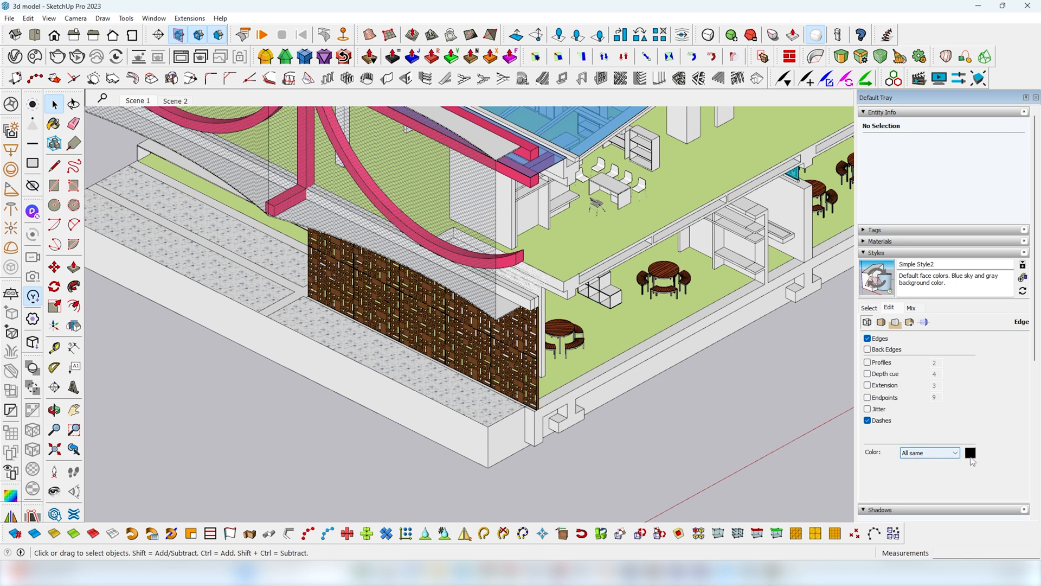
click(970, 452)
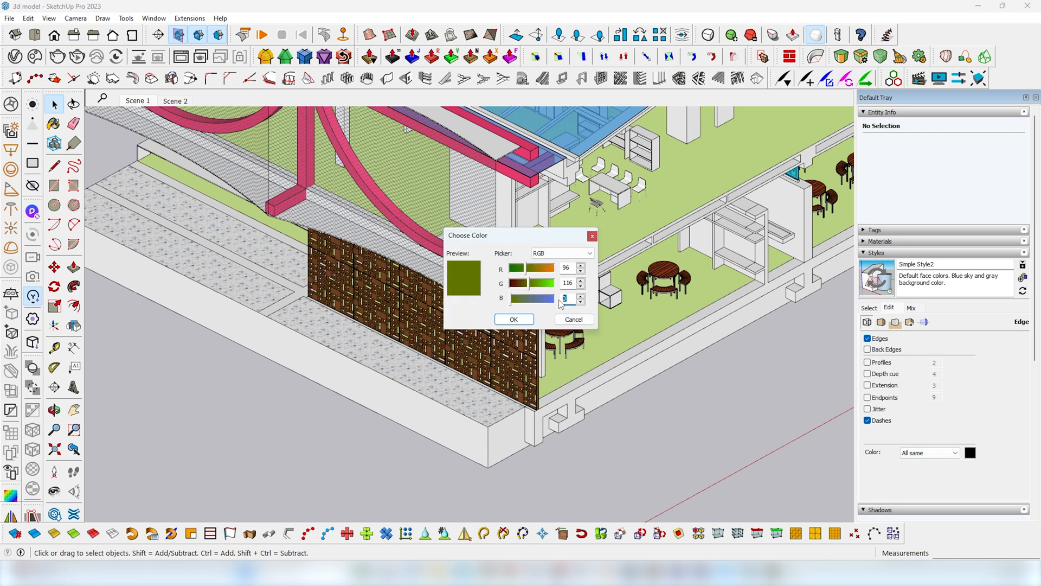
click(514, 320)
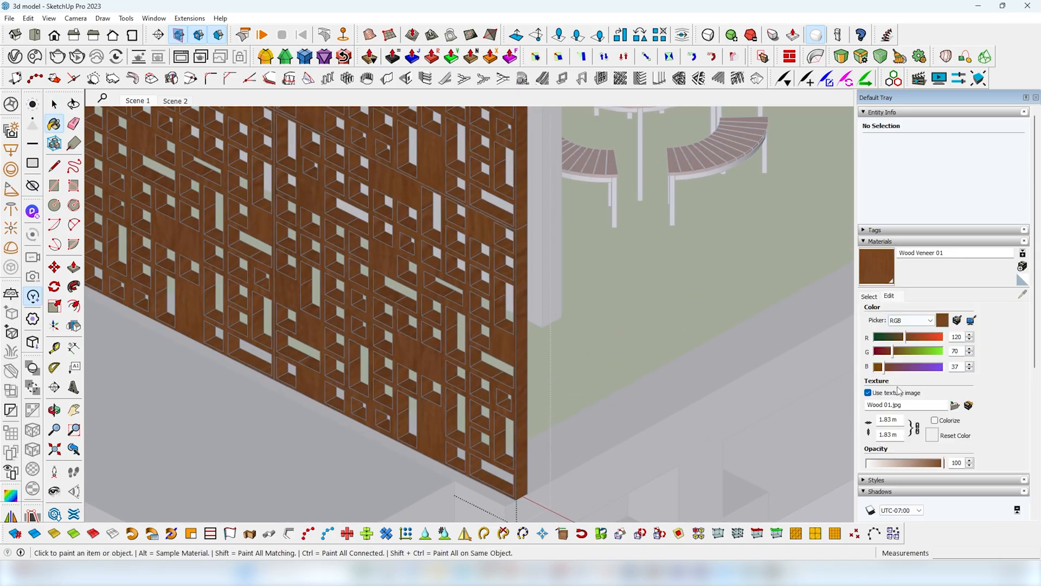
Load the 'edges' colour-code image as Material1's texture.
click(867, 392)
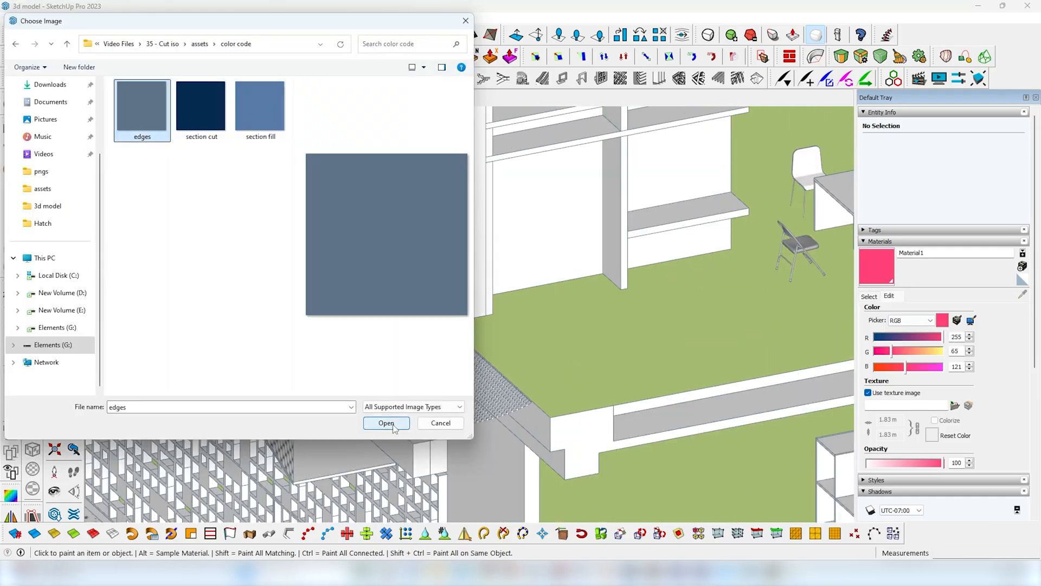
click(385, 423)
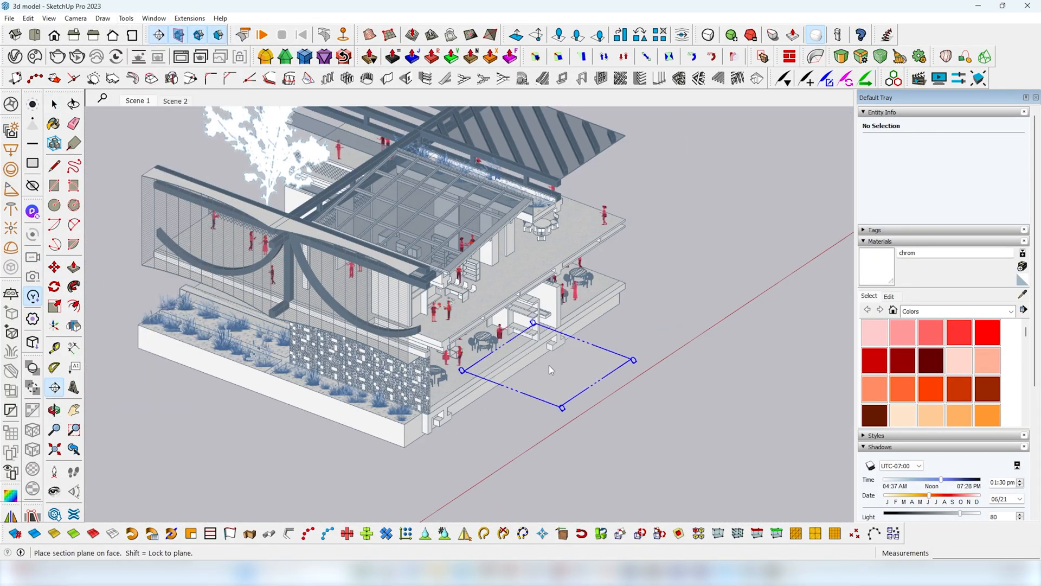
Add horizontal Section 4 and set section fill and cut lines to blue, width 2.
click(550, 369)
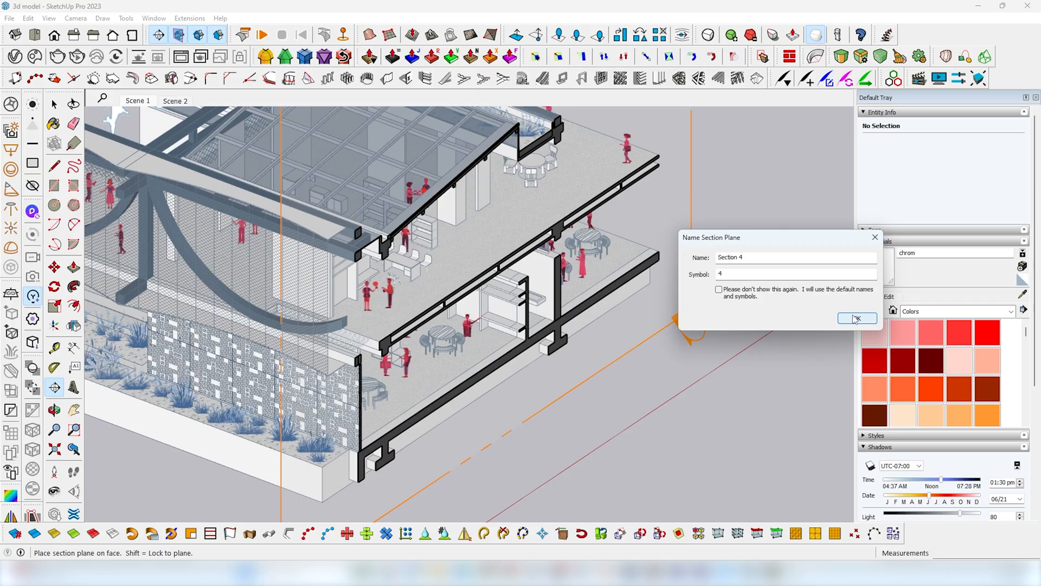
click(855, 318)
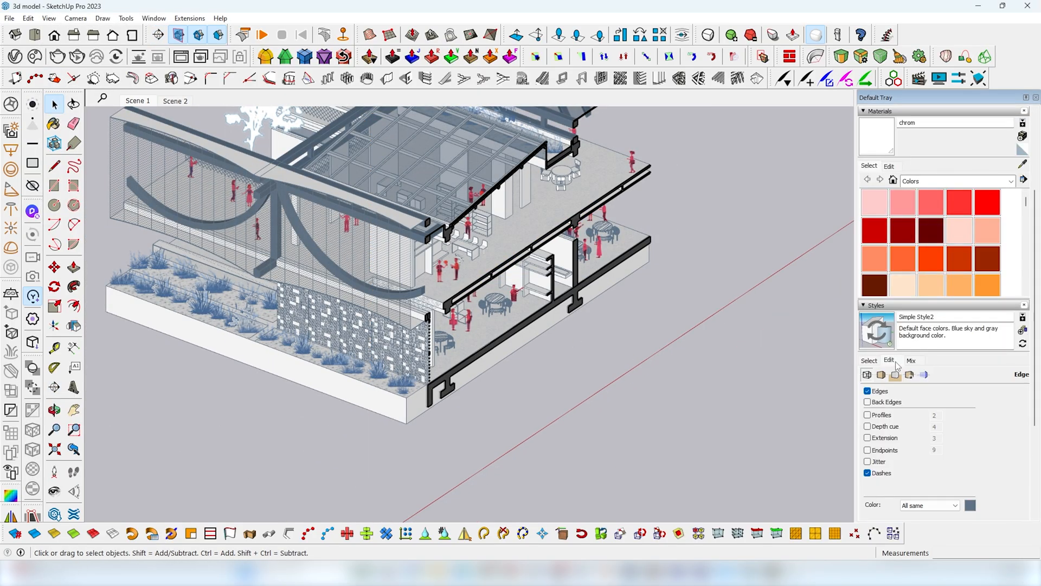
click(923, 375)
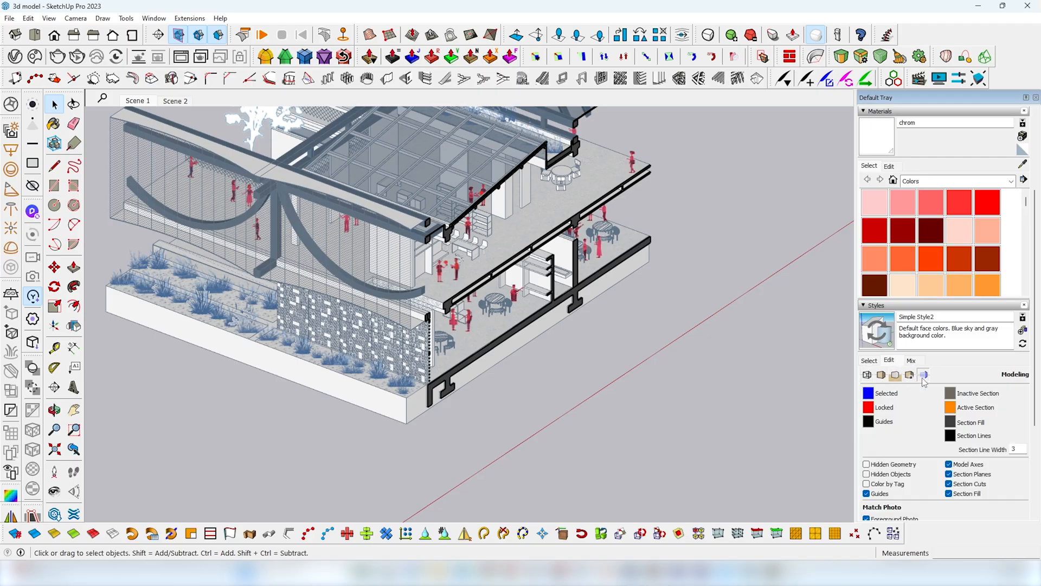
click(1014, 449)
text(2)
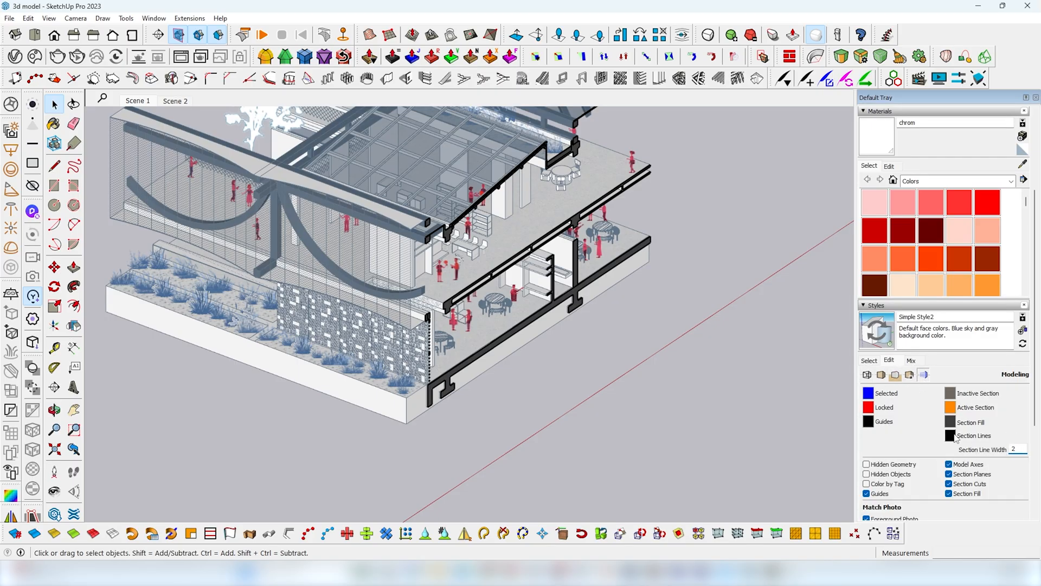
click(950, 435)
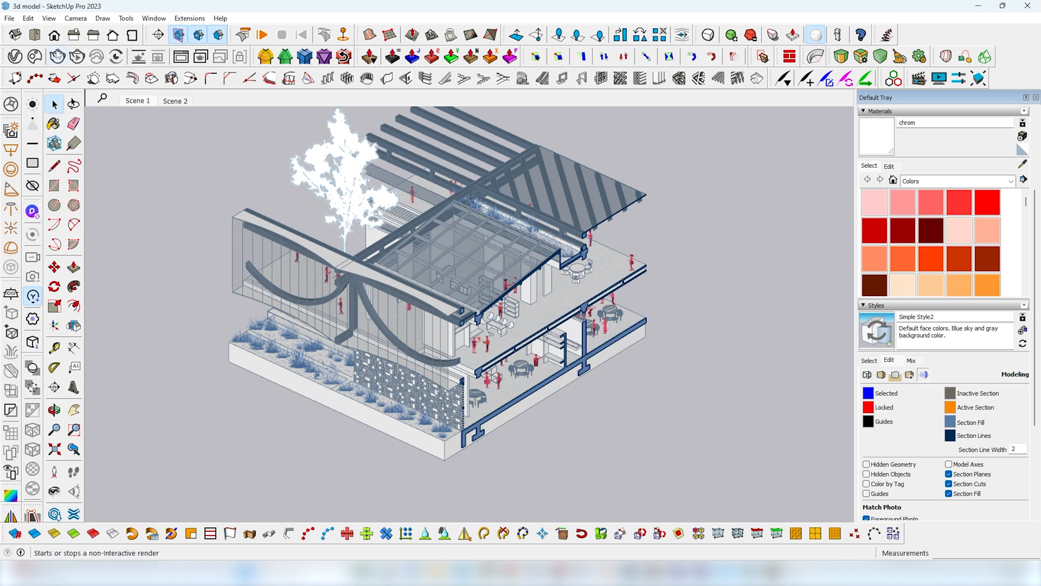
click(74, 18)
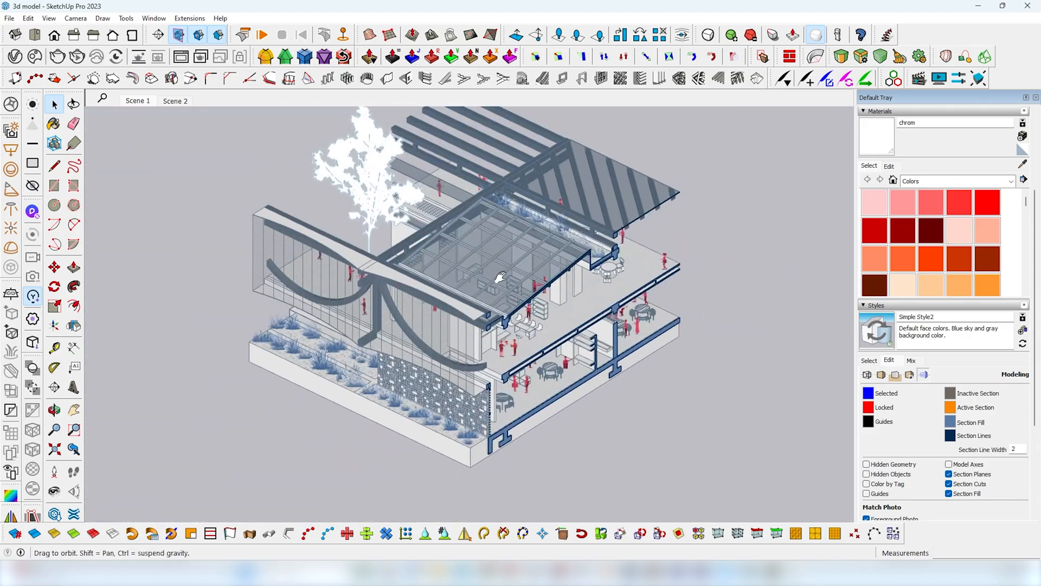
right_click(137, 100)
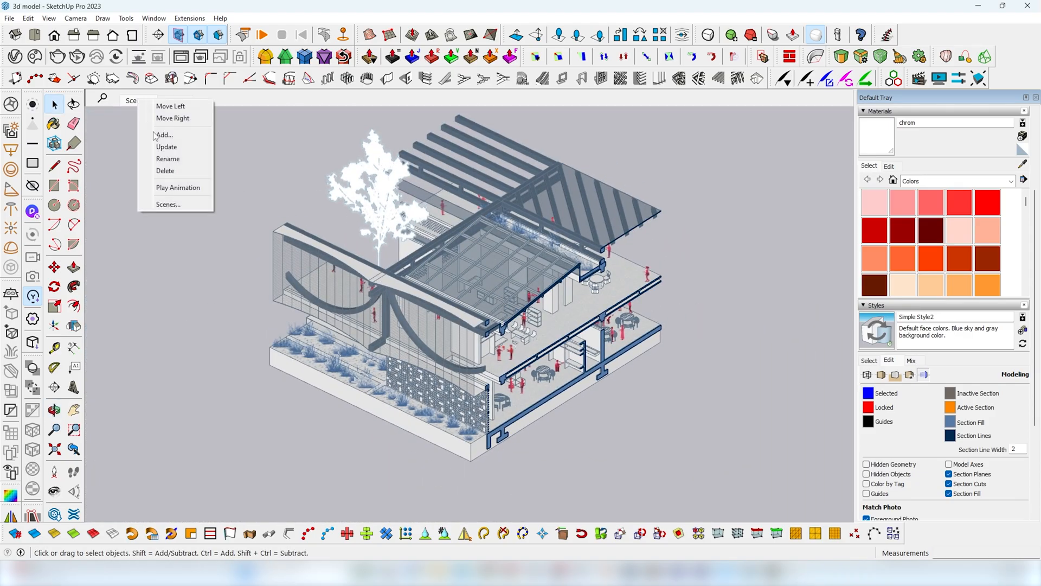
Add Scene 3, turn on shadows, and move the sun date to August.
click(48, 18)
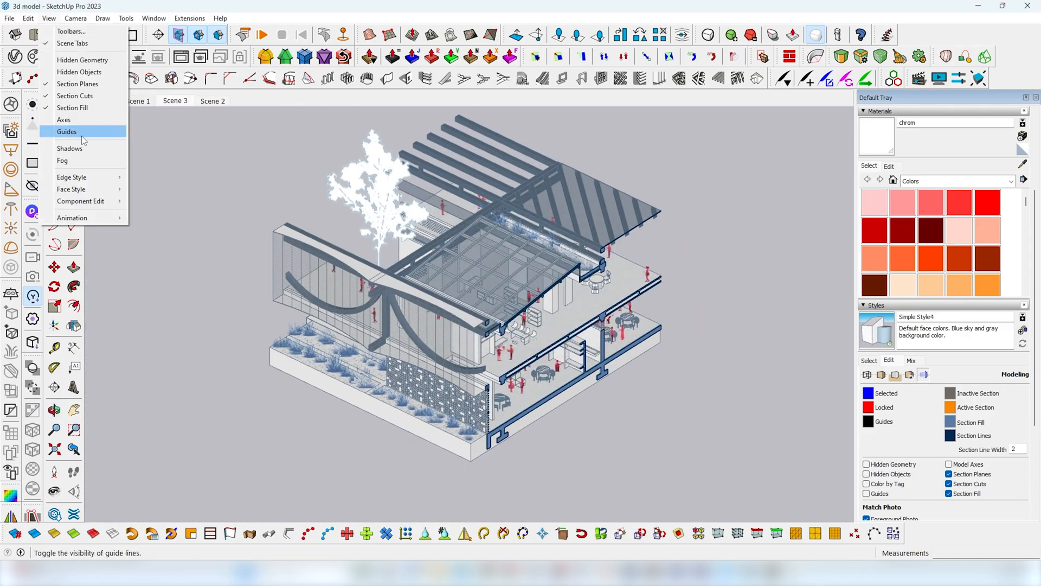
click(70, 148)
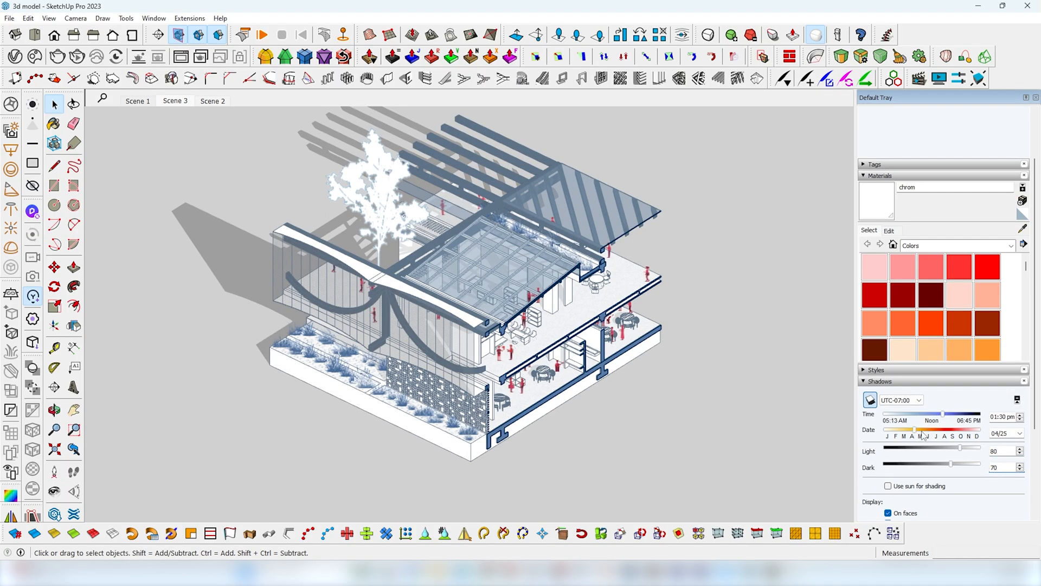
drag(913, 429, 942, 429)
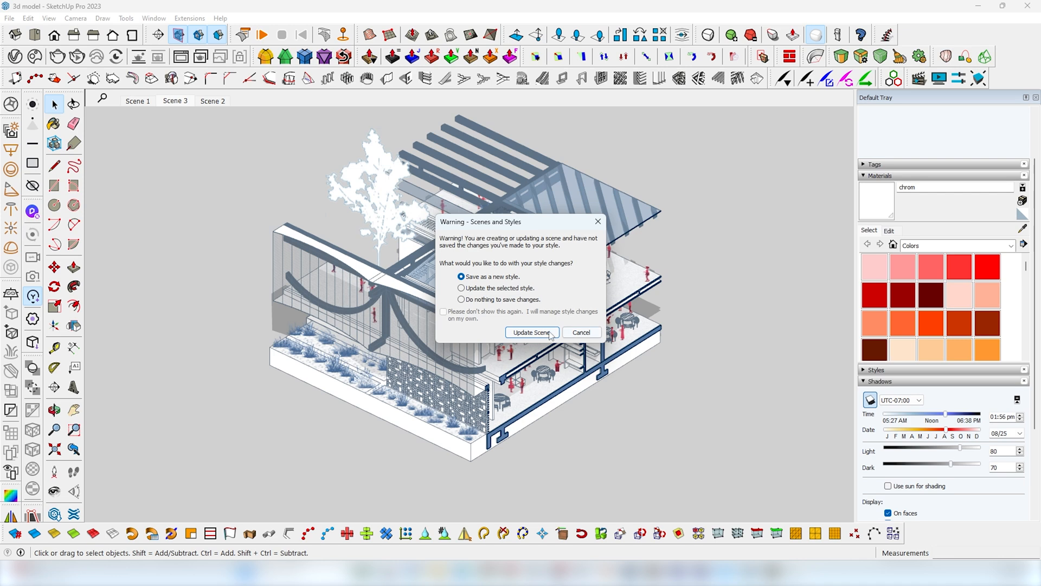
Update the scene as a new style and export a 6000-pixel-wide JPEG named '3d model'.
click(531, 331)
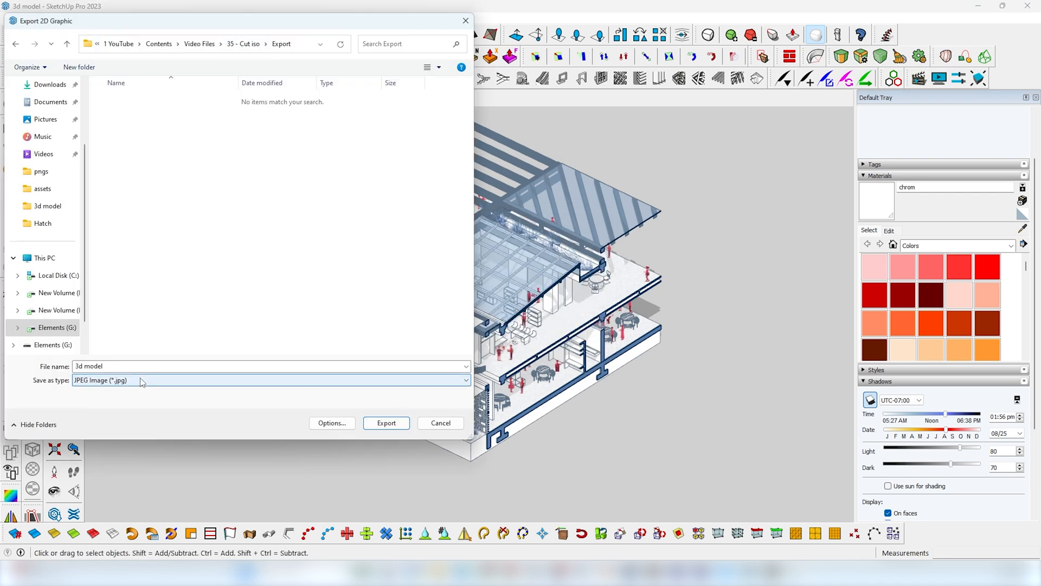
click(332, 423)
text(6000)
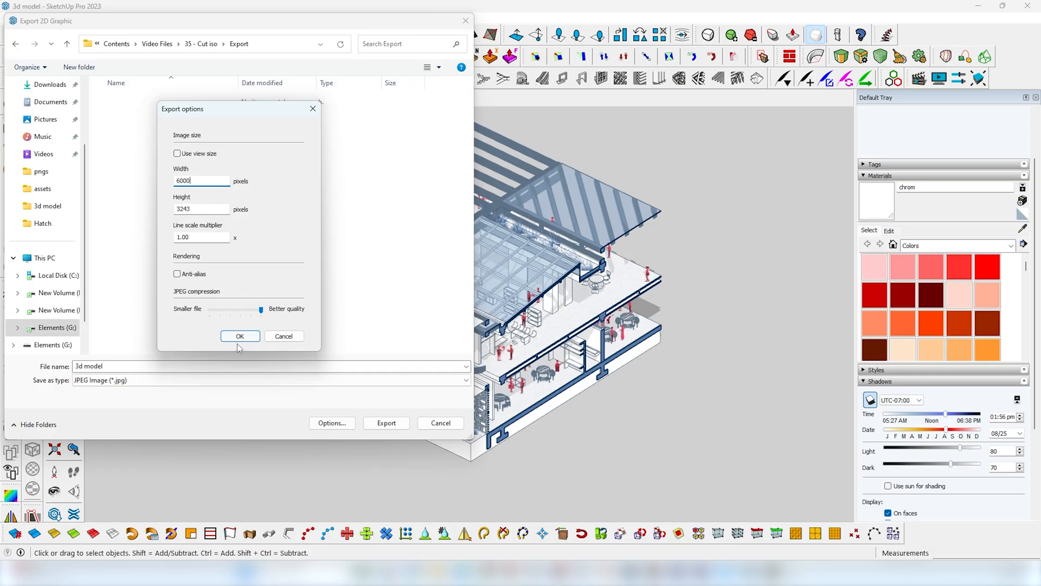
click(240, 336)
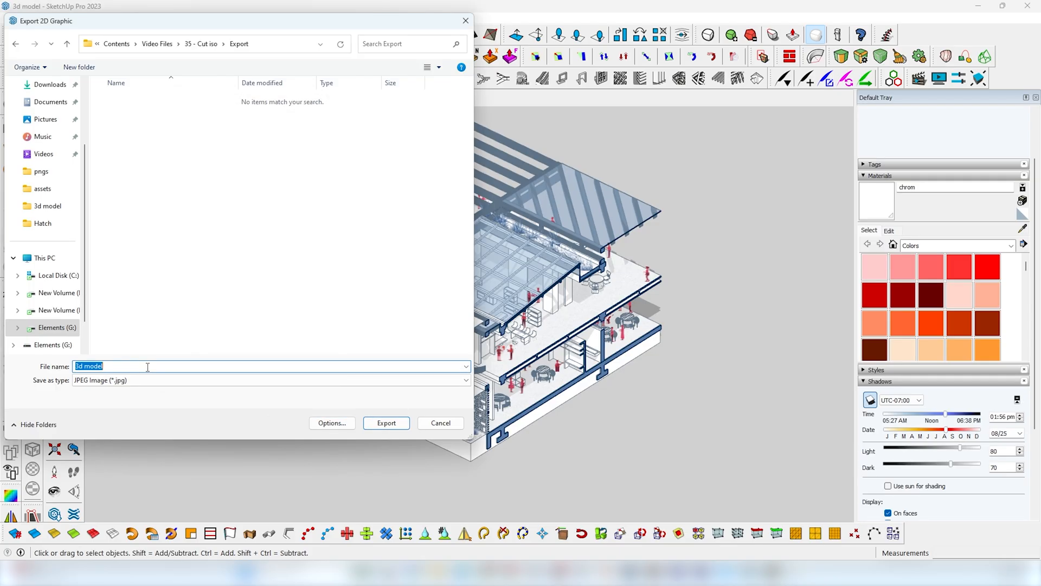
click(385, 423)
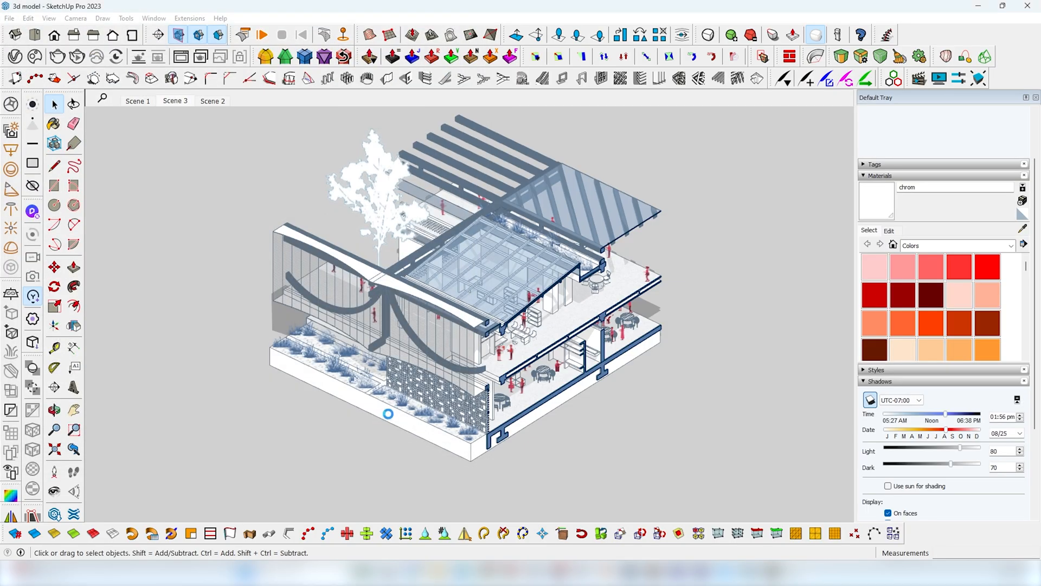